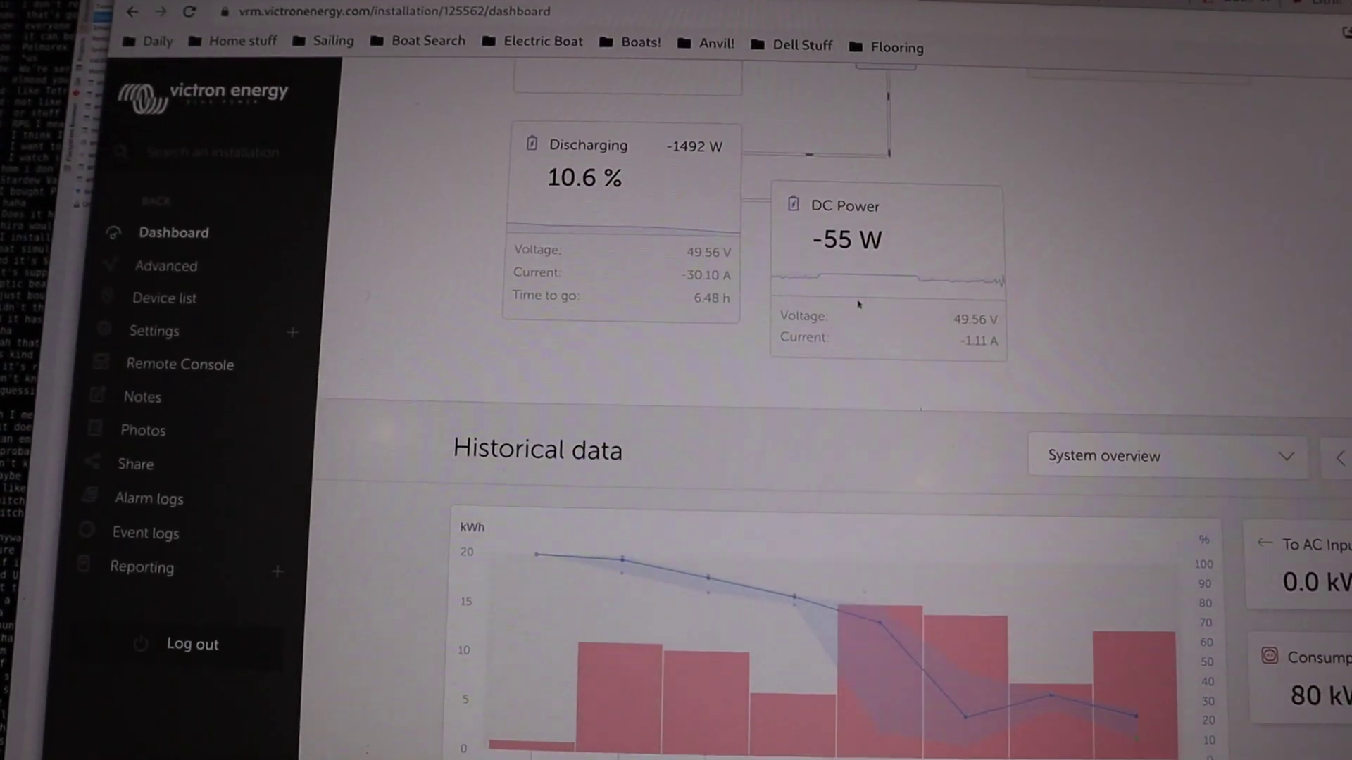
Scroll the VRM dashboard down to the Discharging tile and Historical data chart
scroll(down, 3)
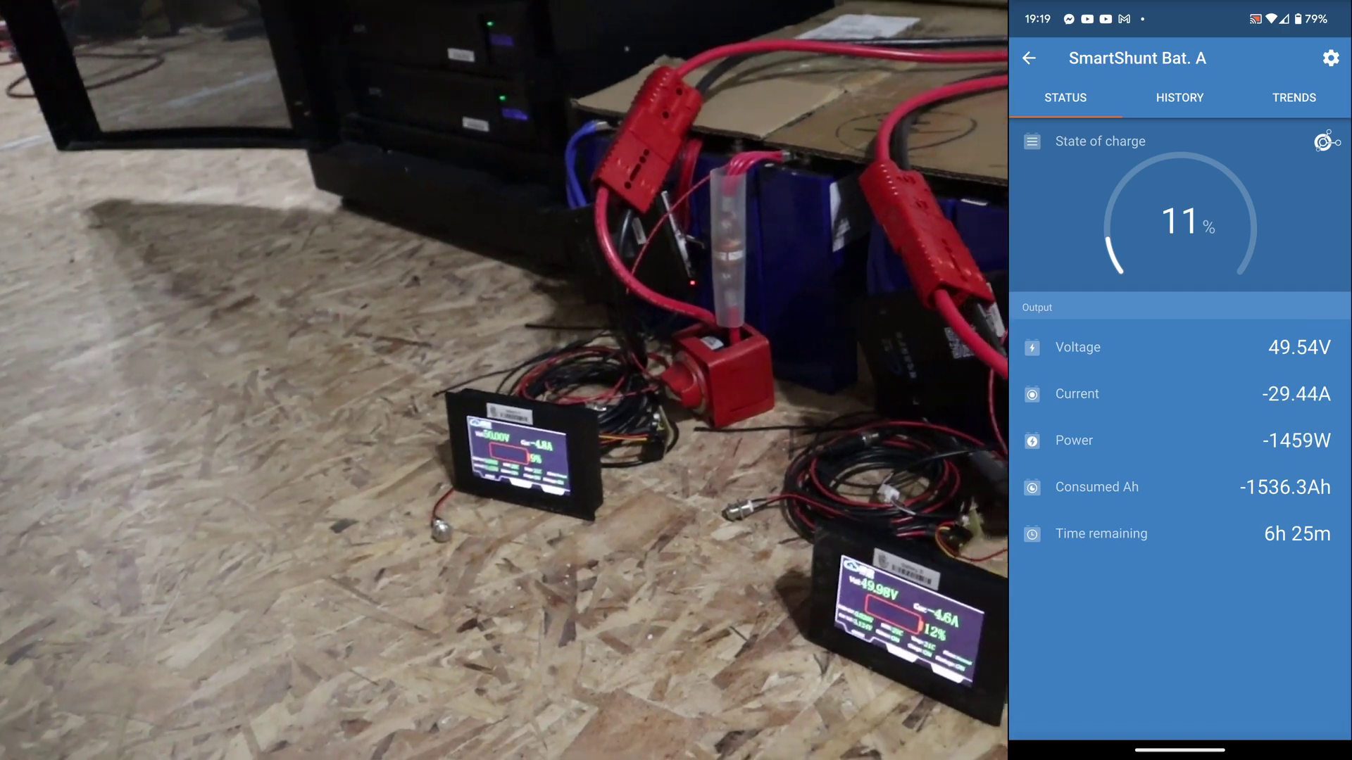
click(1180, 97)
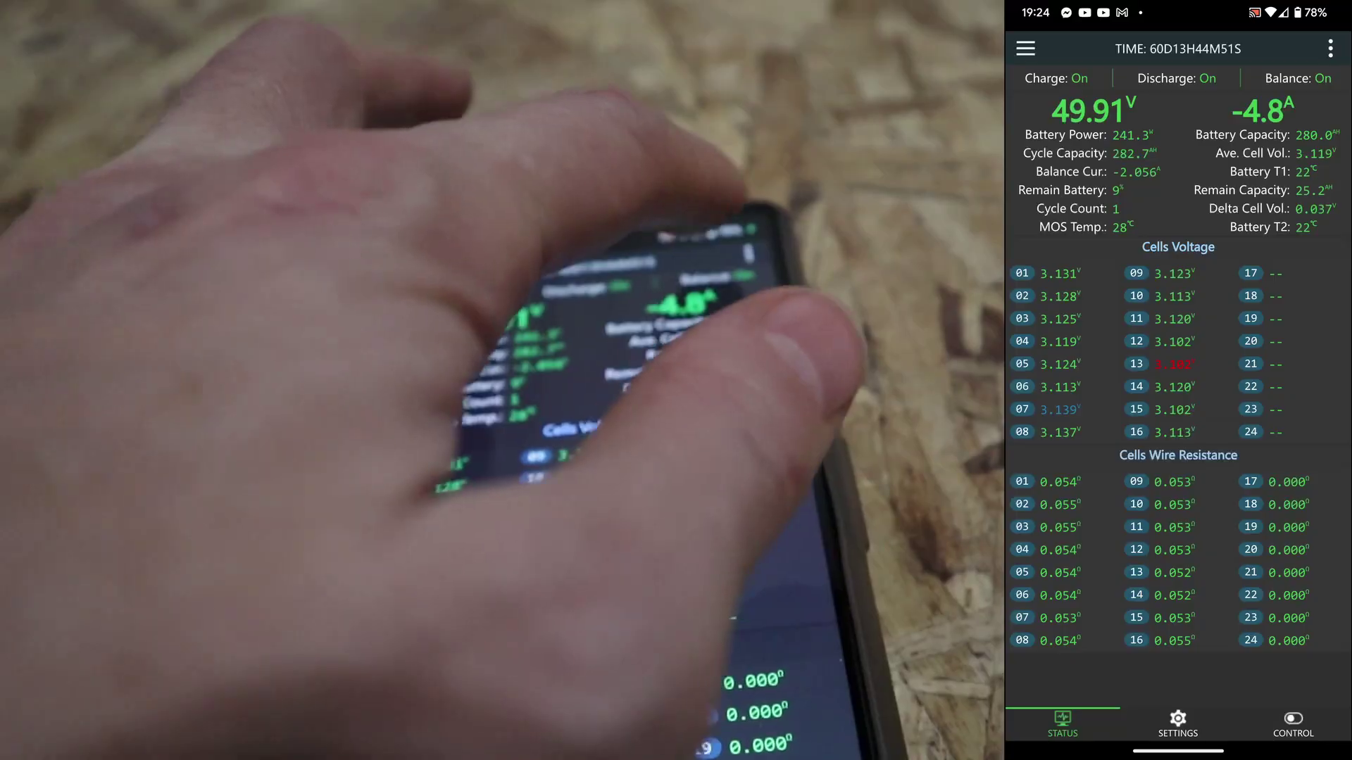
Open the three-dot overflow menu listing system log, version history and about
click(1025, 48)
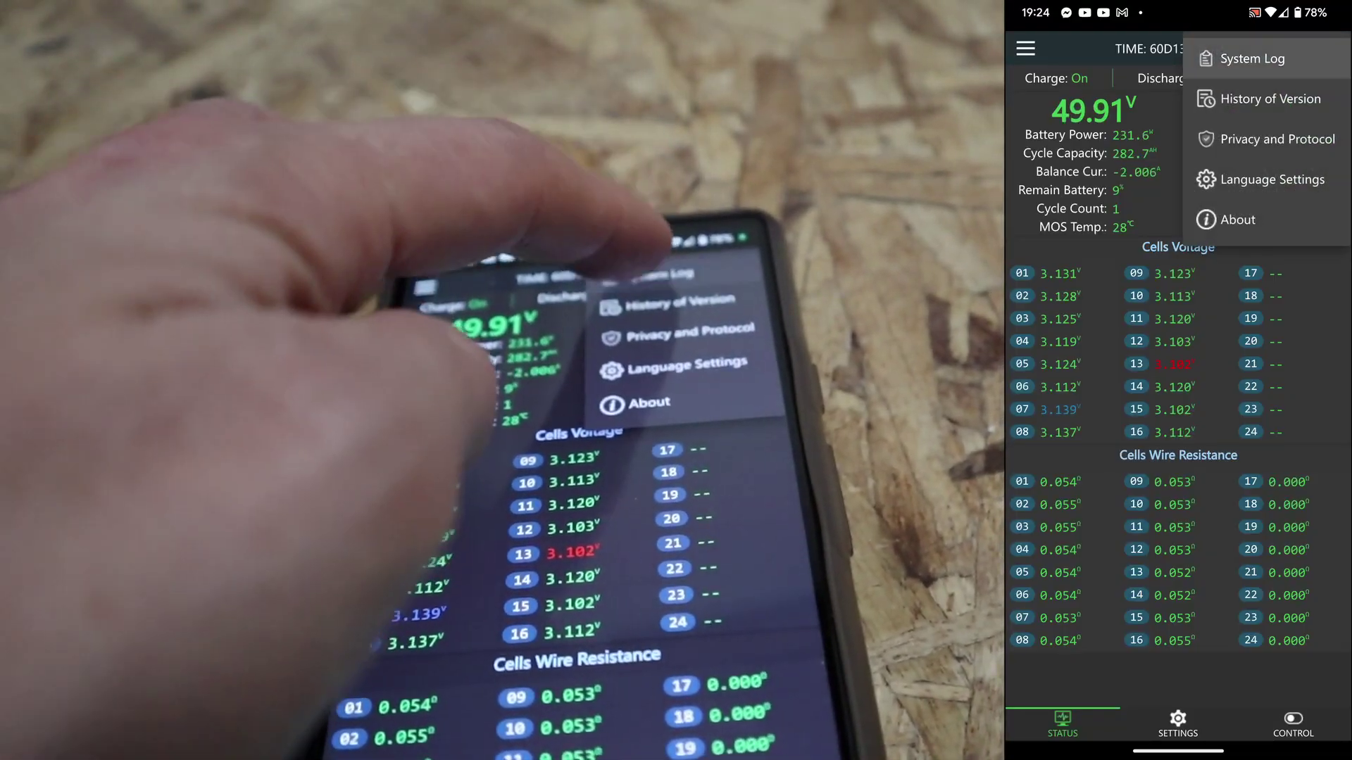
click(1254, 58)
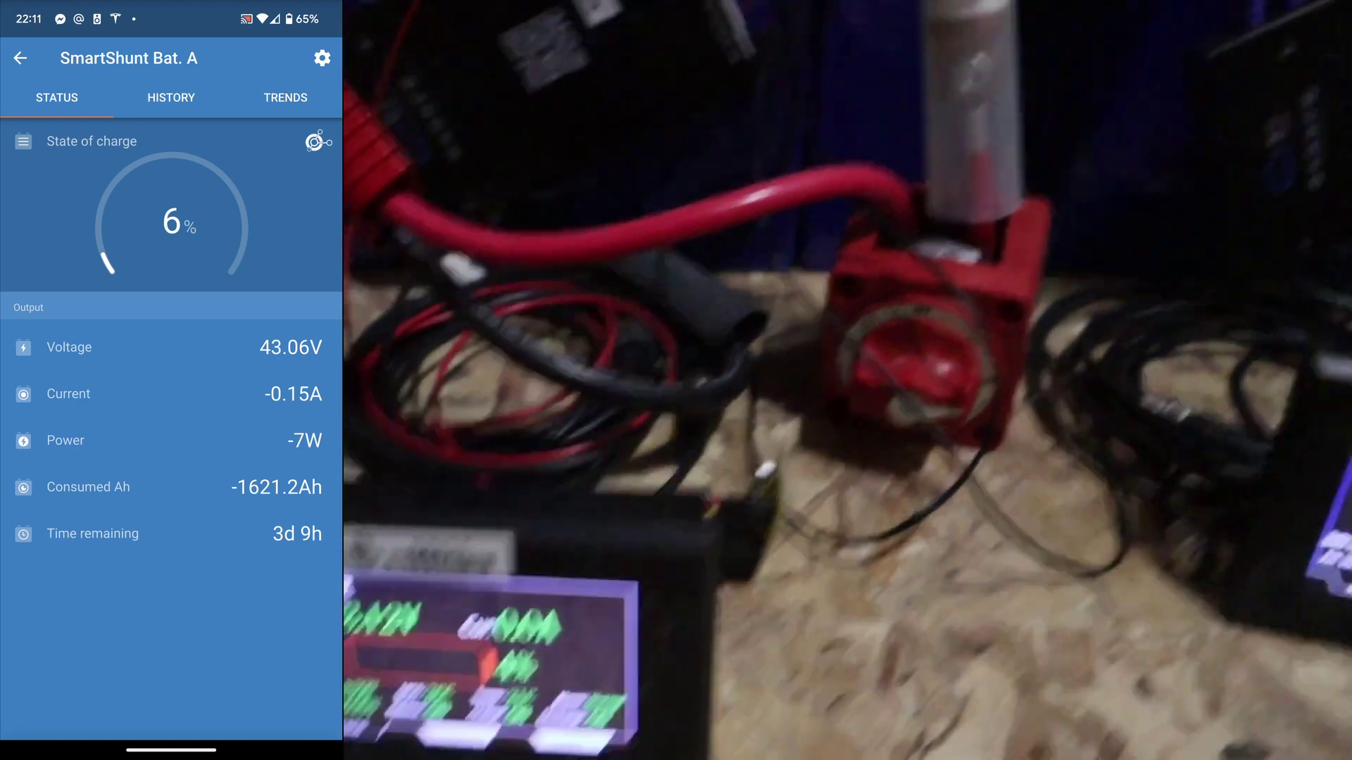
Open SmartShunt Bat. A to view its status with 6% charge and 1621.2 Ah consumed
click(170, 98)
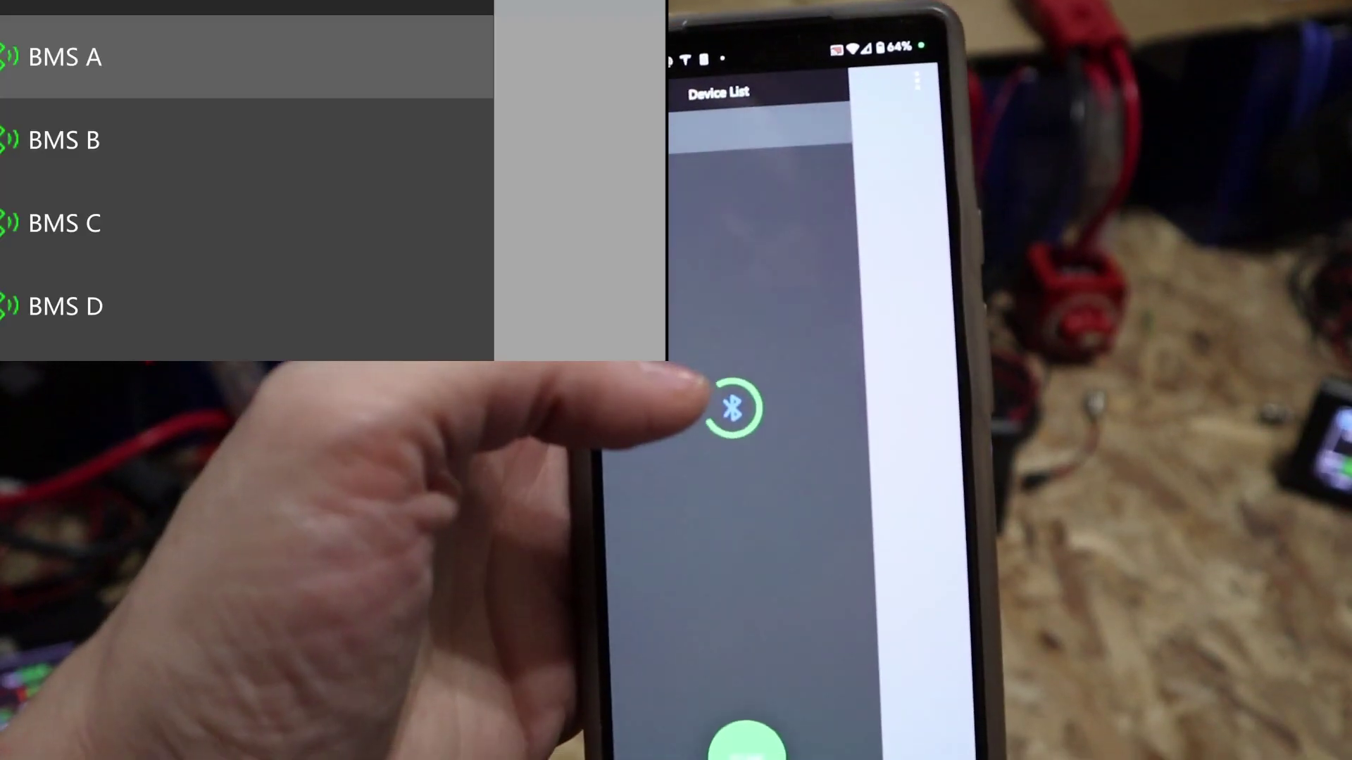
Select BMS A in the Device List to view its 286.3 Ah cycle capacity and cell voltages
click(732, 414)
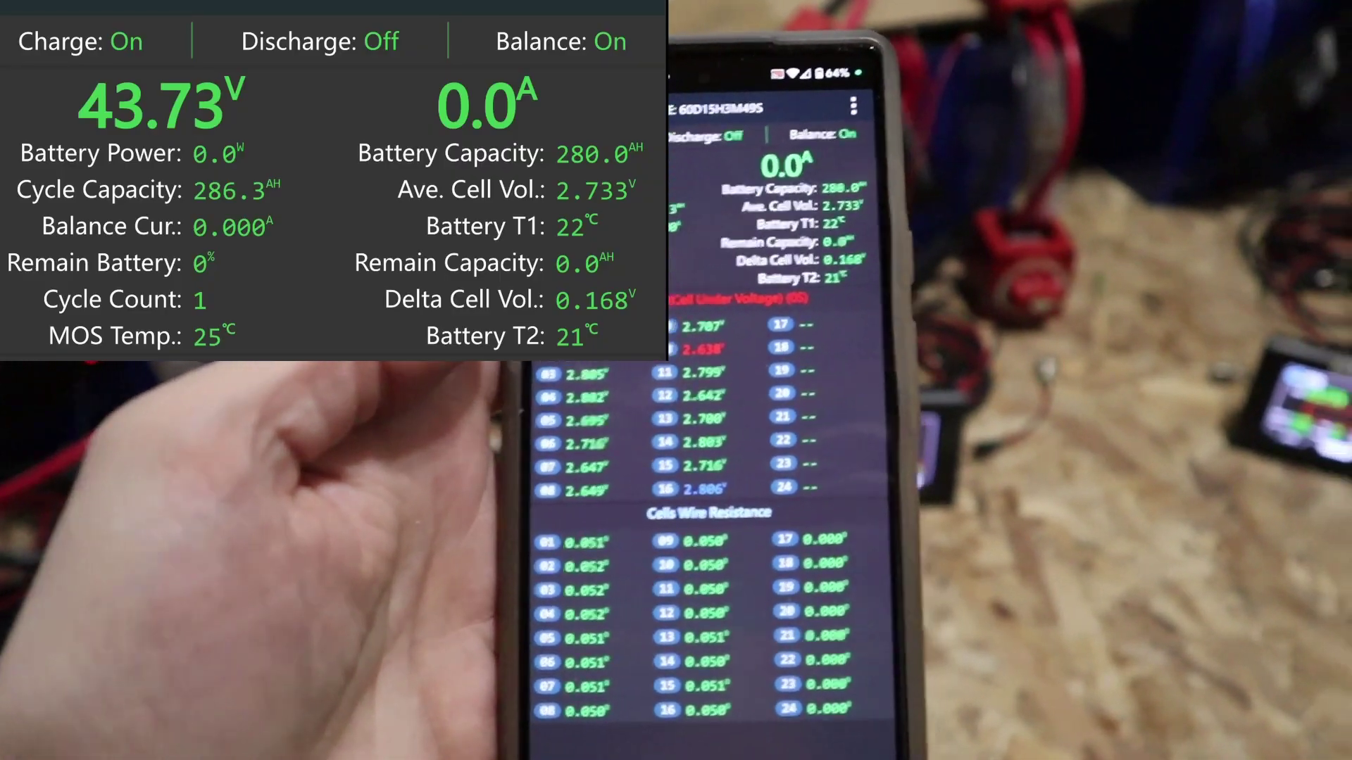